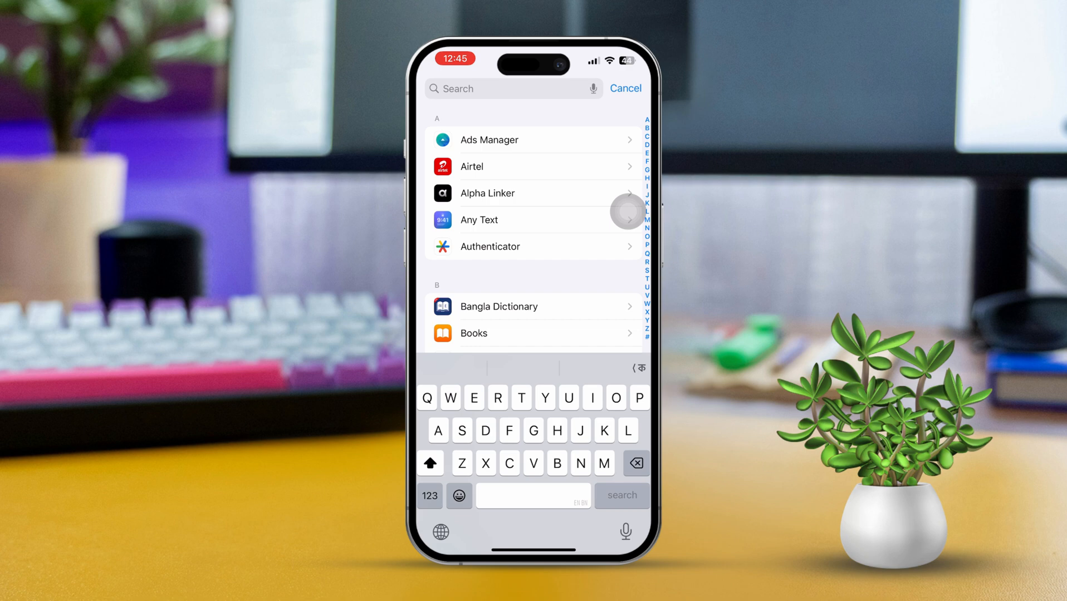
- Search 'Fac' to reach FaceTime settings and scroll to the FaceTime Live Photos option
{"action": "type", "text": "Fac"}
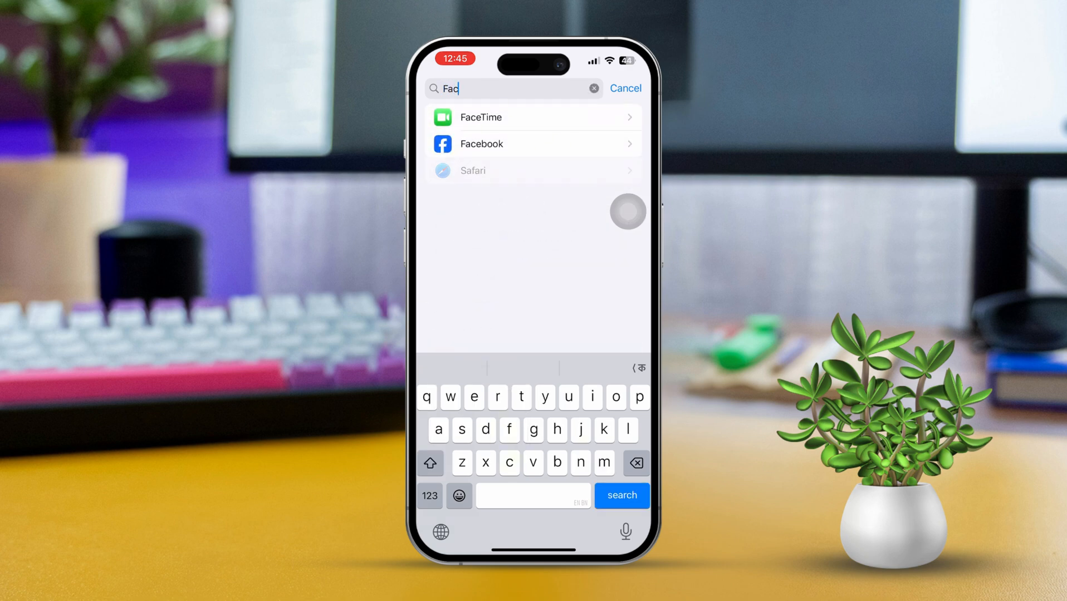
{"action": "left_click", "coordinate": [480, 117]}
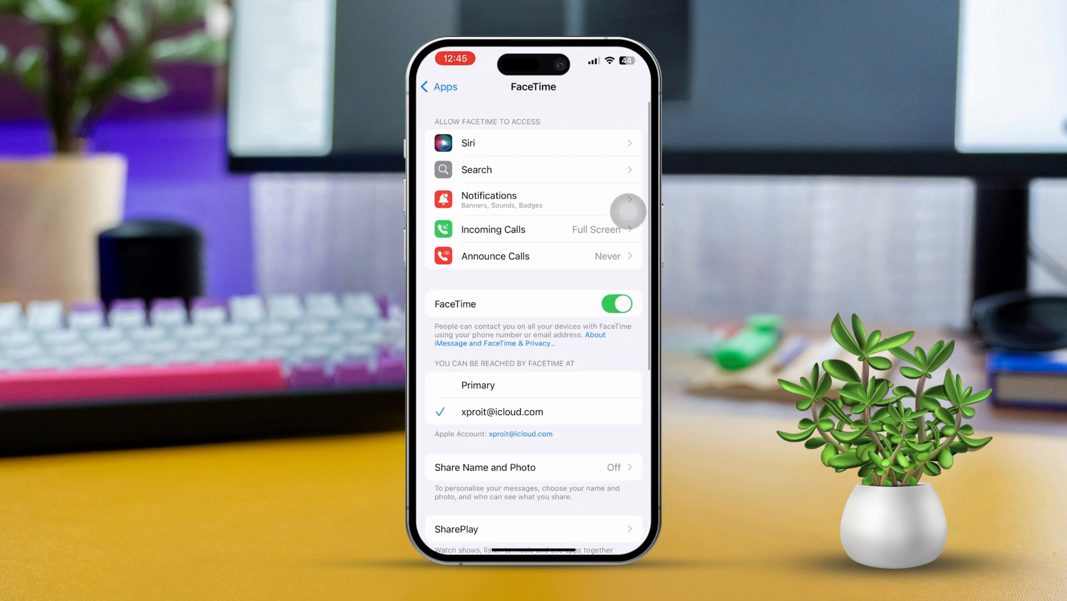
{"action": "scroll", "scroll_direction": "down", "scroll_amount": 3}
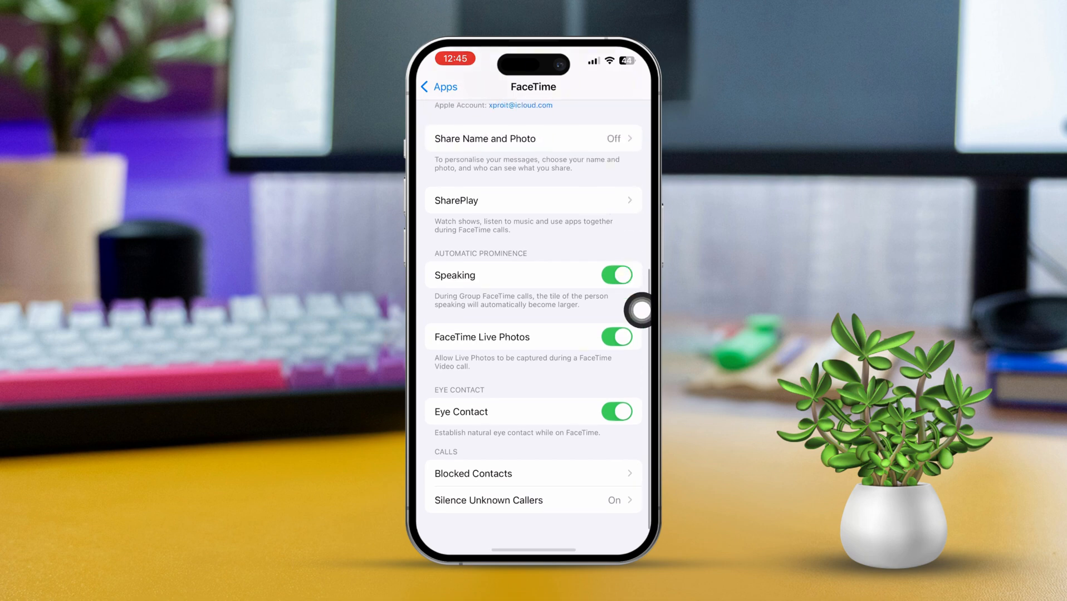
{"action": "mouse_move", "coordinate": [625, 397]}
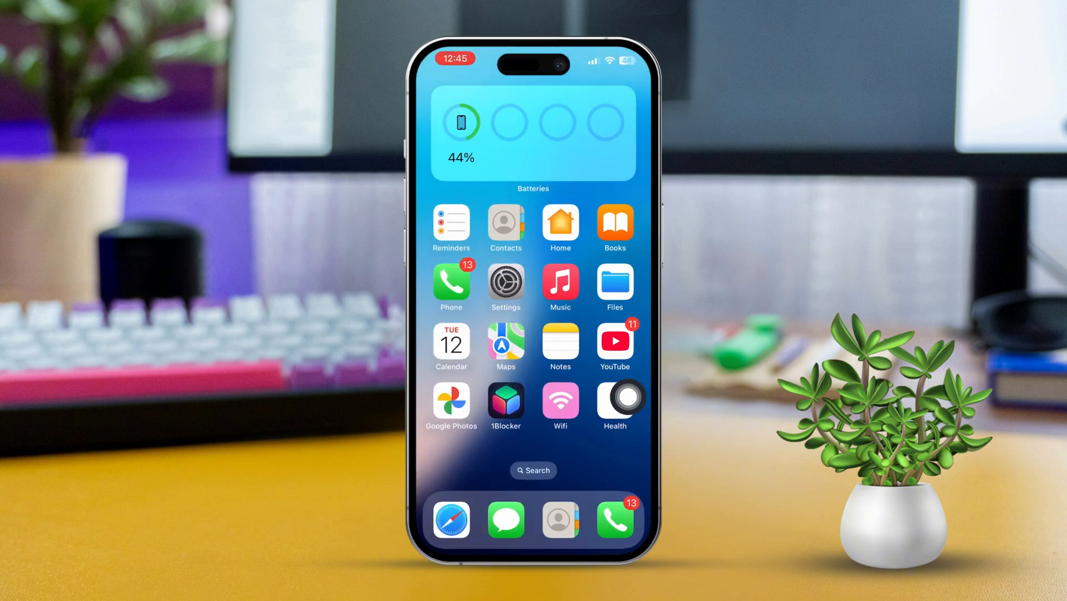
{"action": "left_click", "coordinate": [505, 286]}
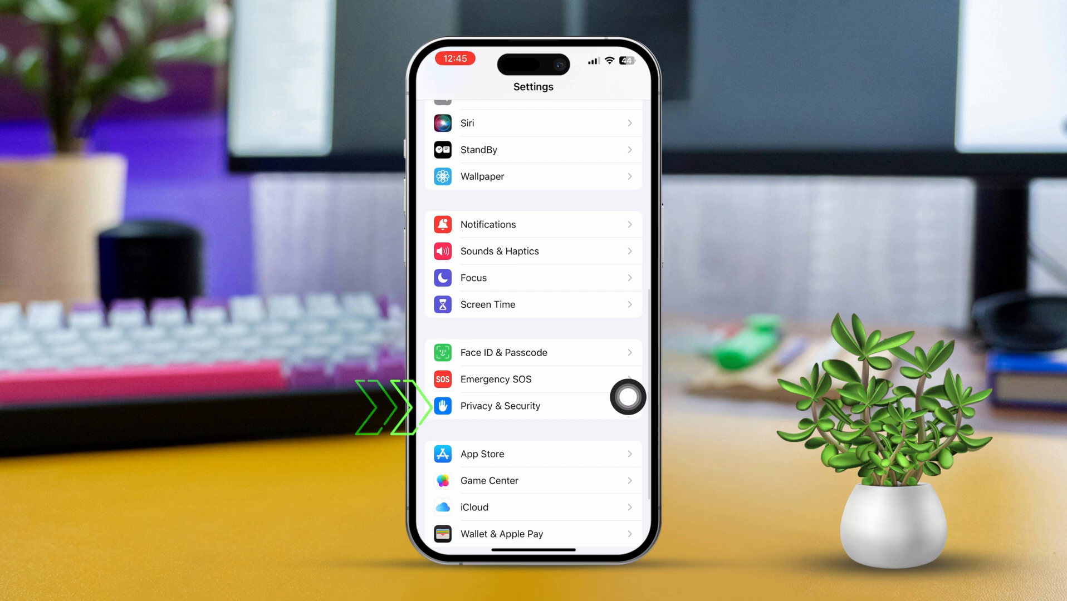
{"action": "left_click", "coordinate": [500, 406]}
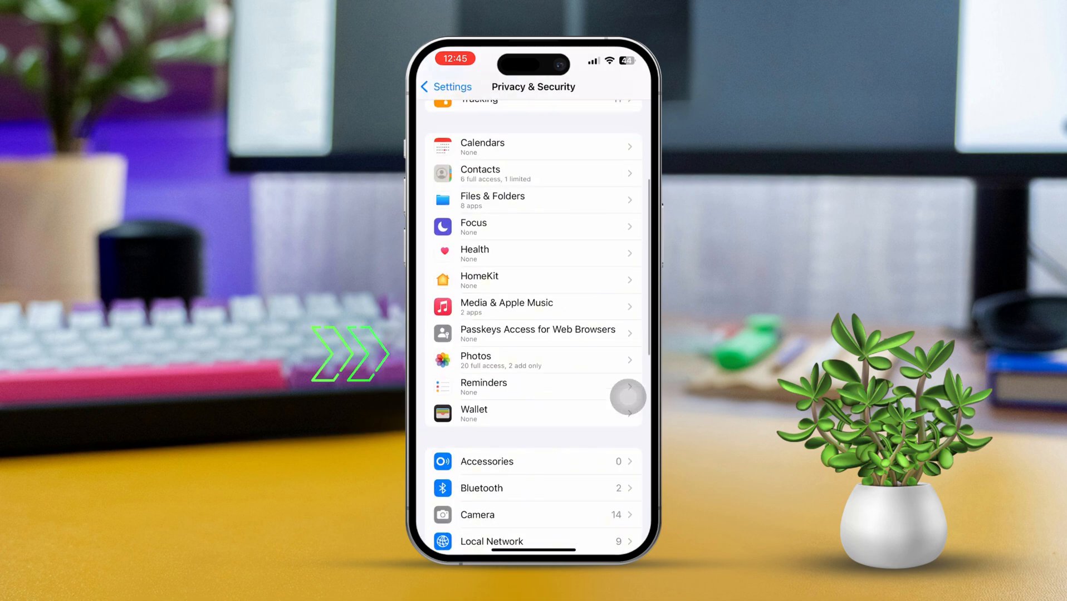
{"action": "left_click", "coordinate": [532, 361]}
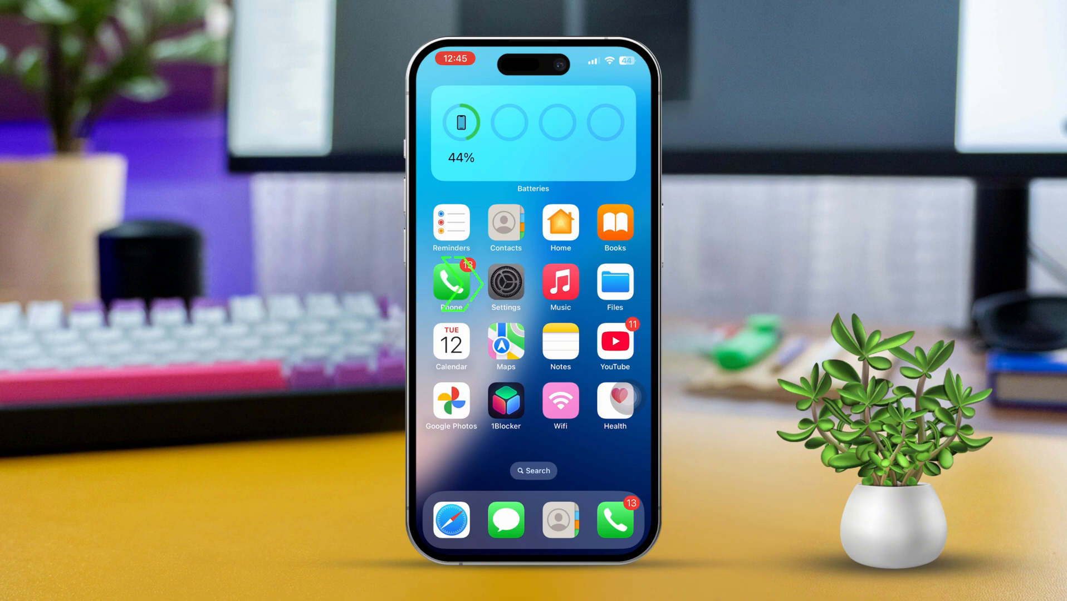
{"action": "left_click", "coordinate": [505, 281]}
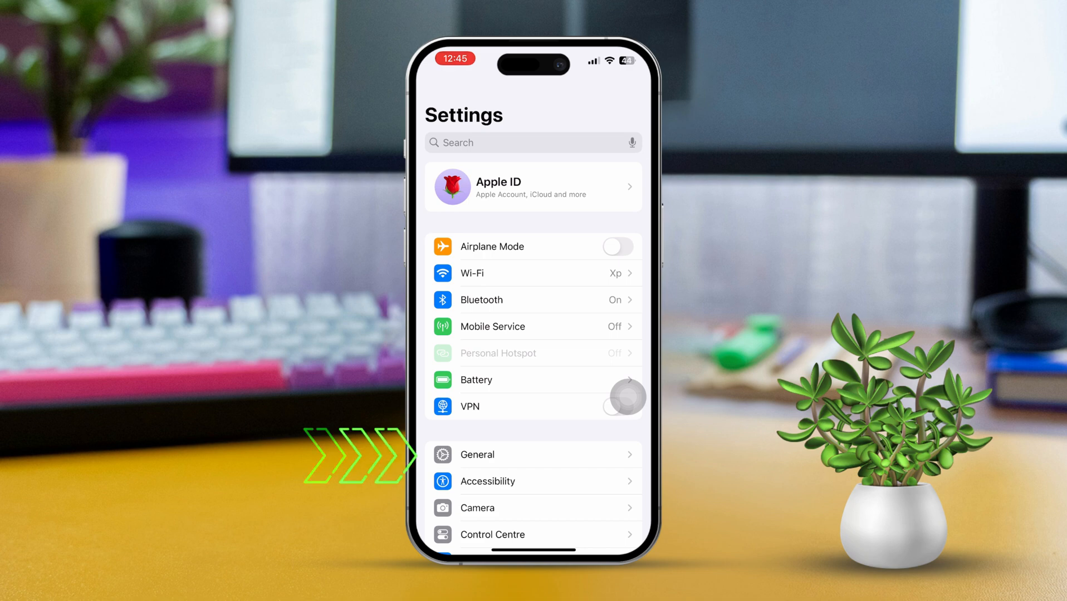
{"action": "left_click", "coordinate": [476, 455]}
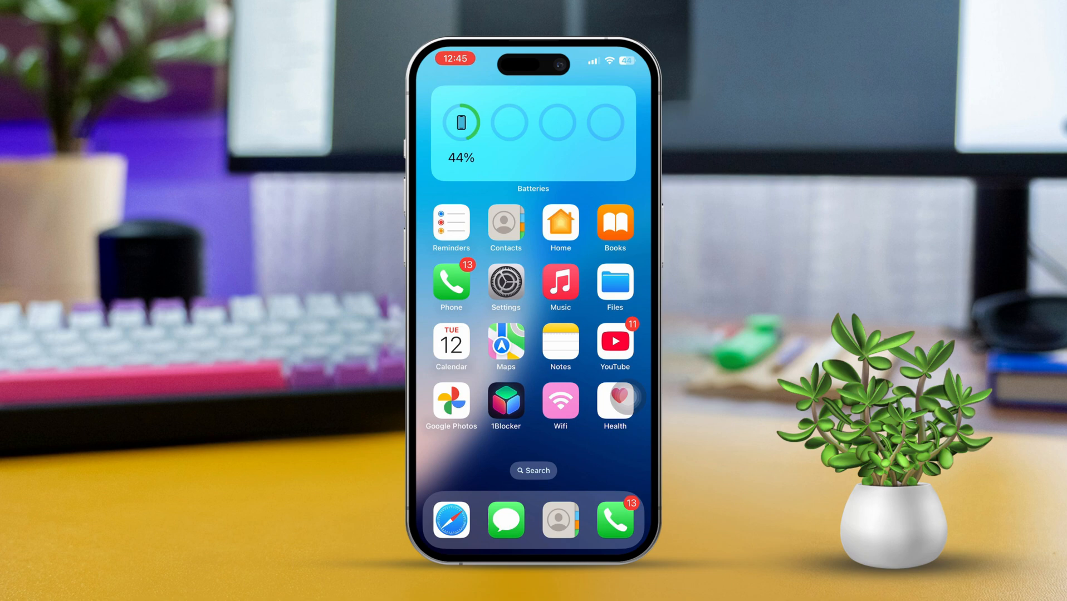
{"action": "left_click", "coordinate": [505, 283]}
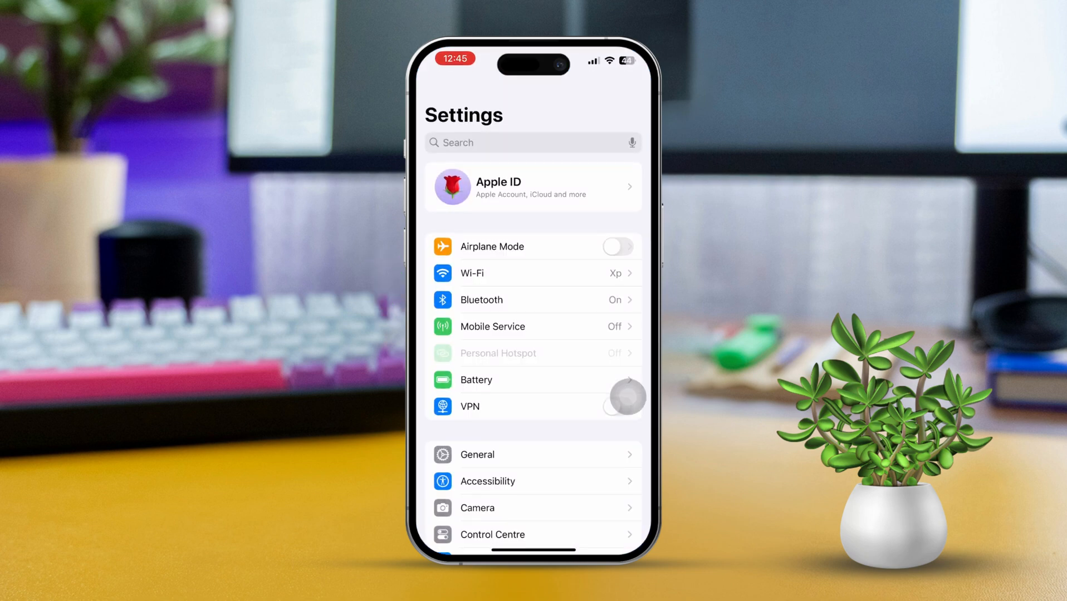
{"action": "left_click", "coordinate": [533, 186]}
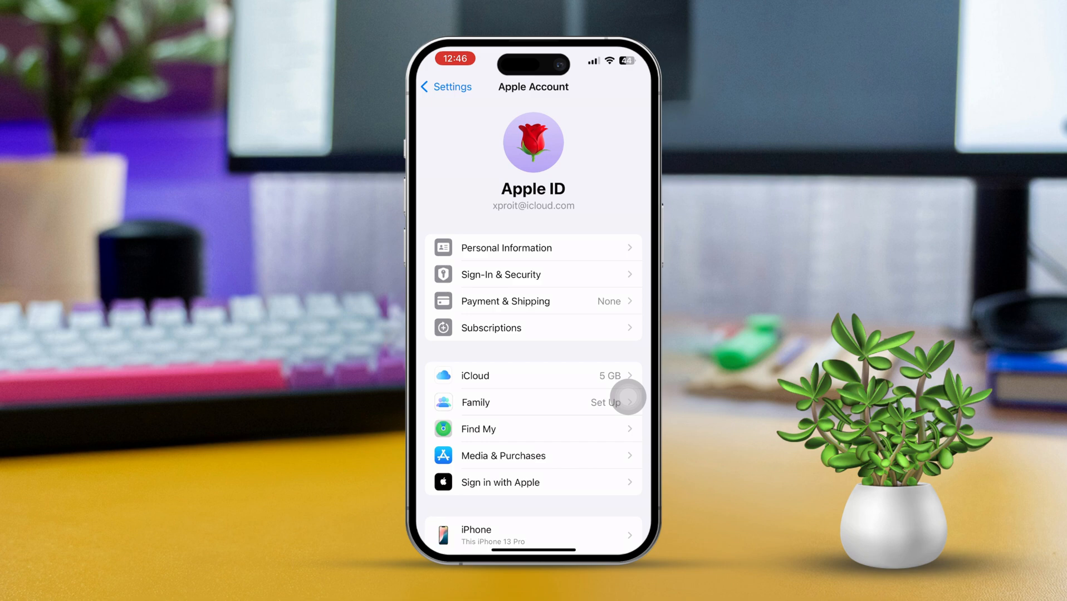
{"action": "left_click", "coordinate": [533, 375]}
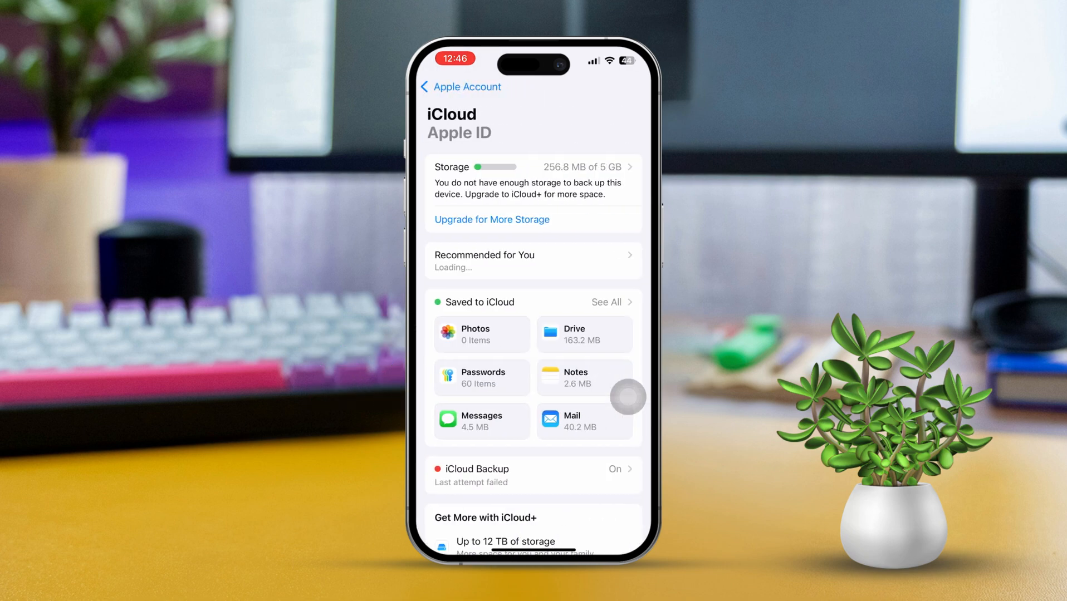
{"action": "left_click", "coordinate": [482, 334]}
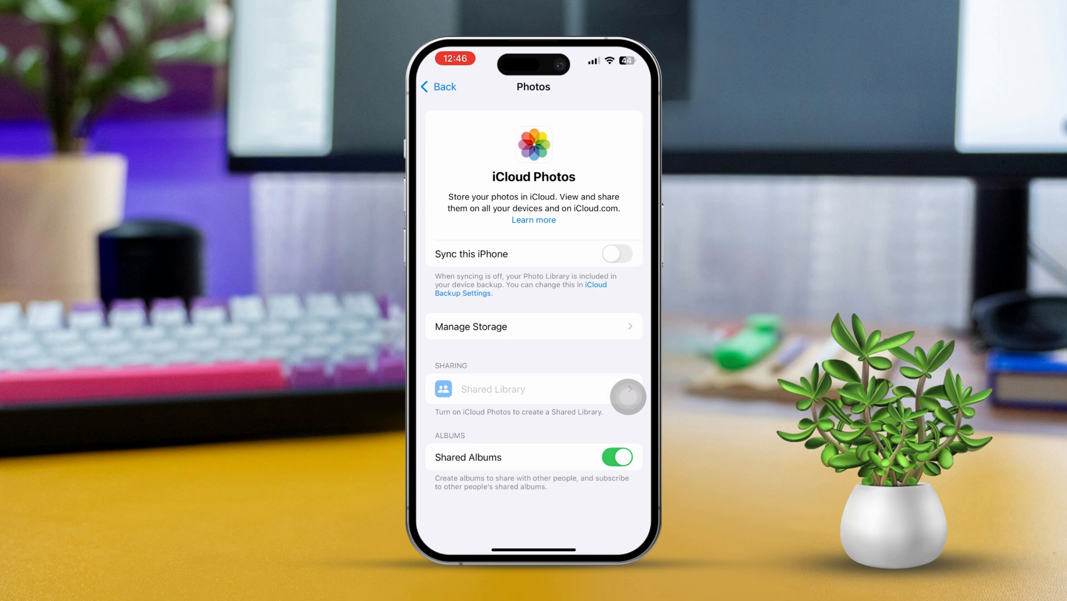
{"action": "left_click", "coordinate": [617, 253]}
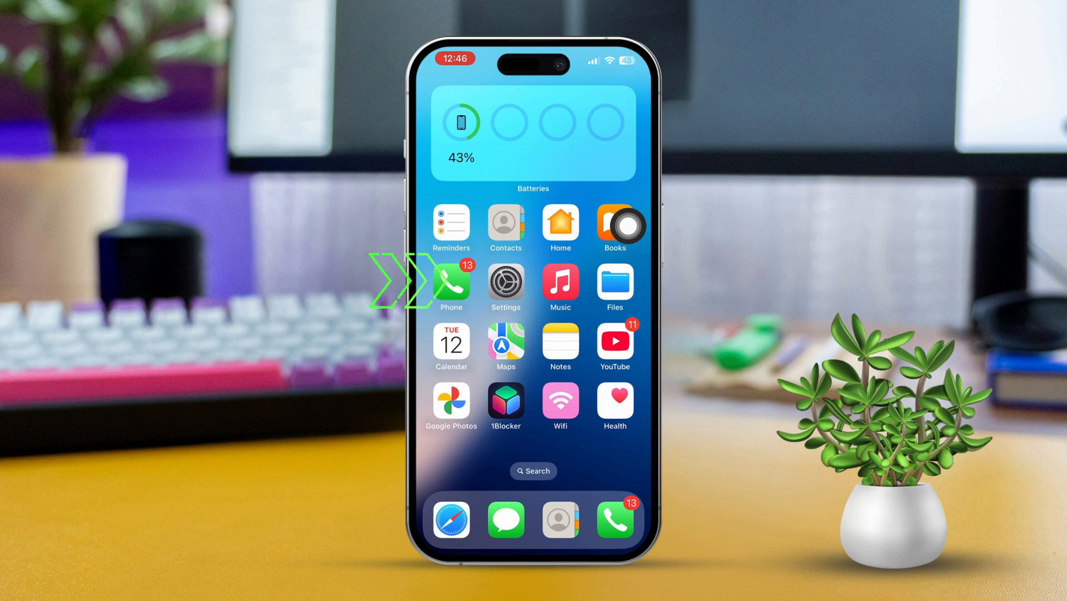
{"action": "left_click", "coordinate": [504, 284]}
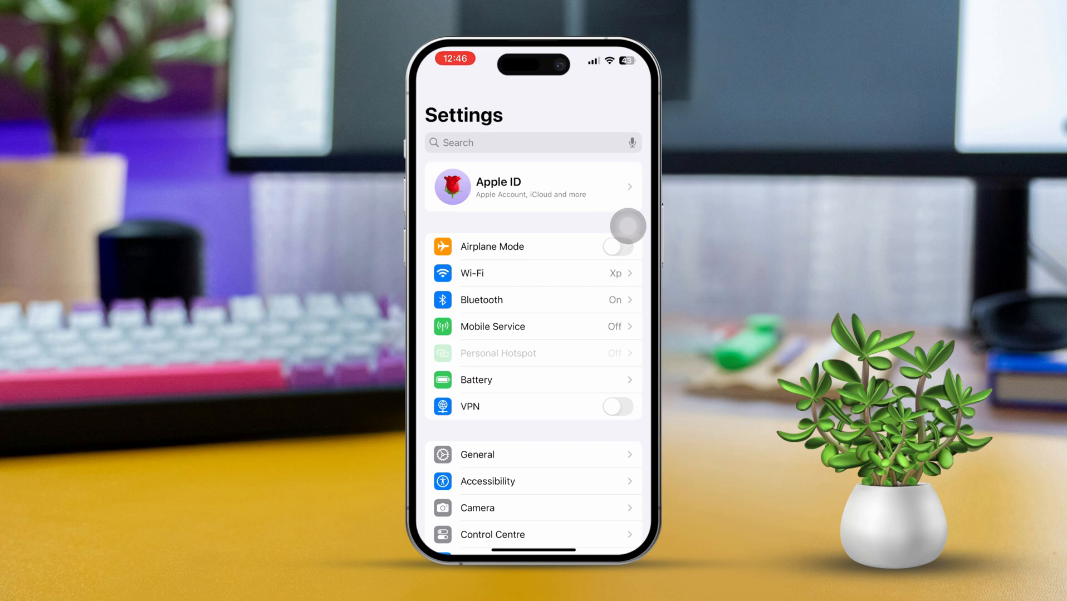
{"action": "scroll", "scroll_direction": "down", "scroll_amount": 3}
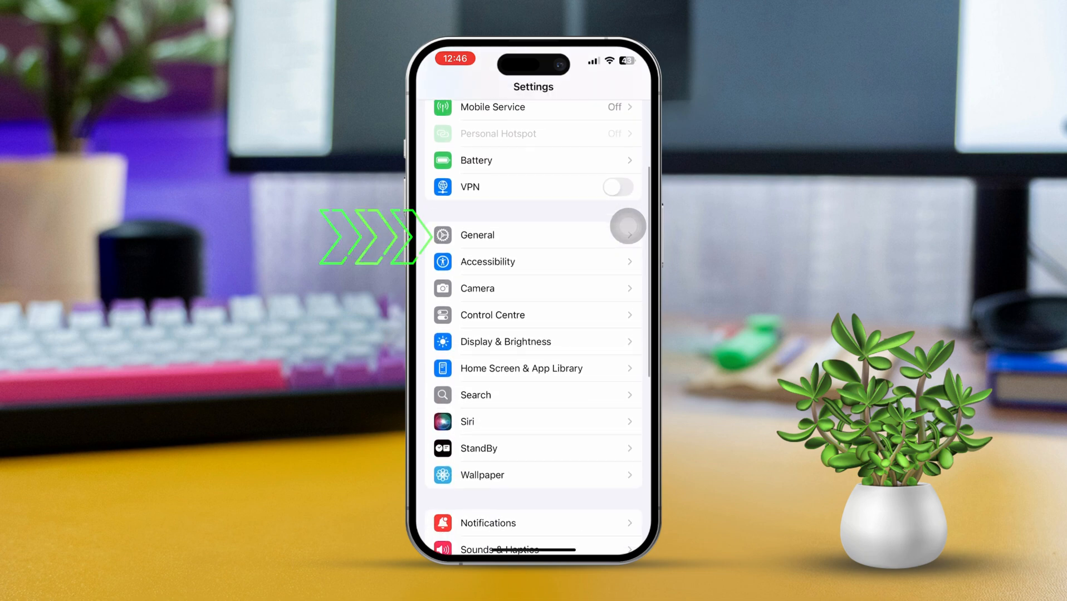
{"action": "left_click", "coordinate": [477, 235]}
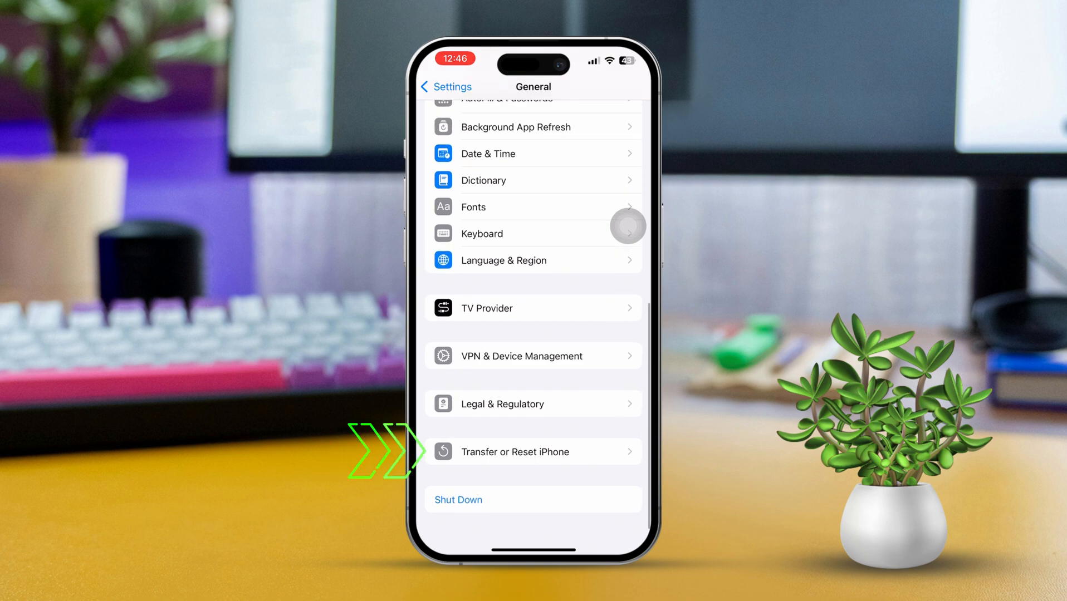
{"action": "left_click", "coordinate": [532, 452]}
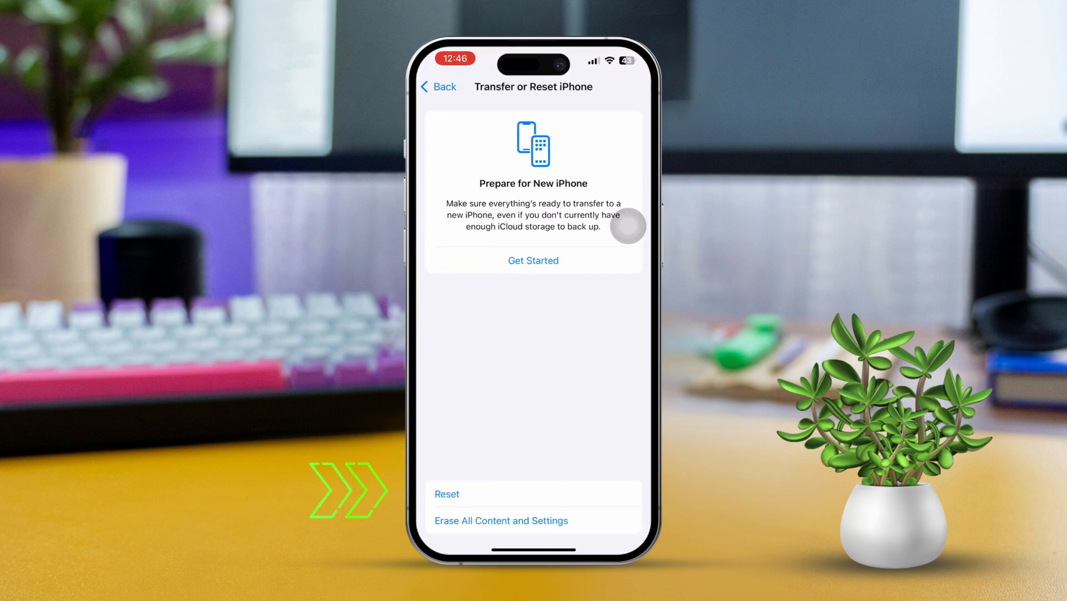
{"action": "left_click", "coordinate": [446, 493]}
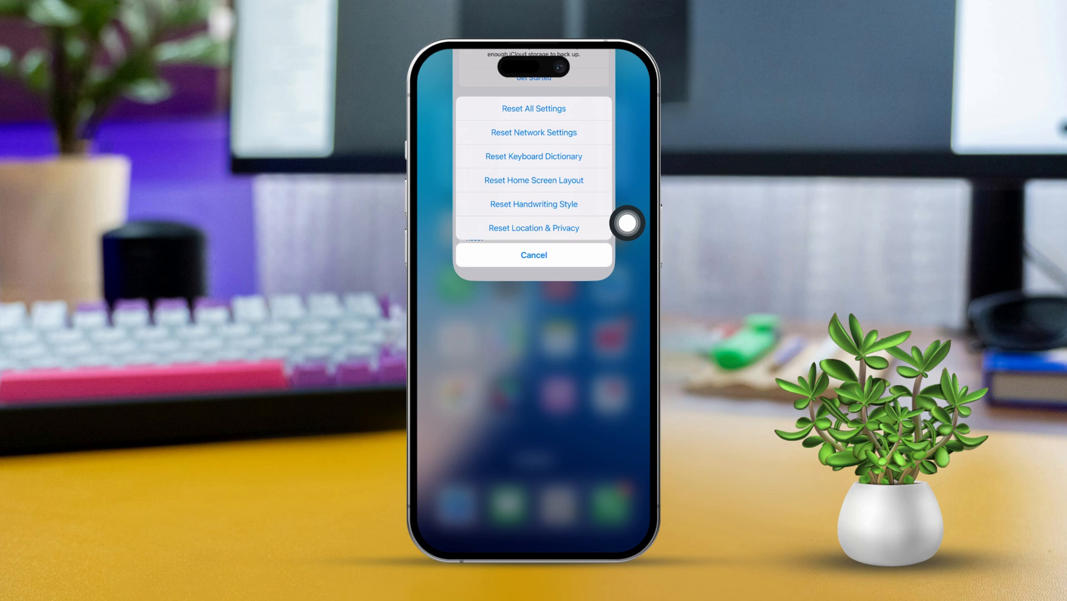
{"action": "left_click", "coordinate": [534, 255]}
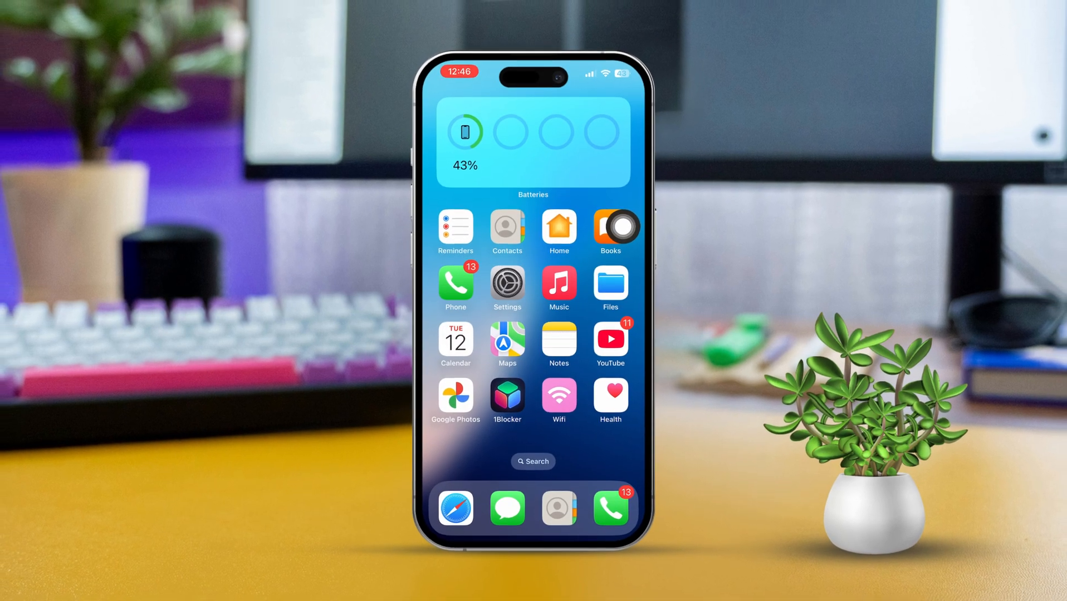